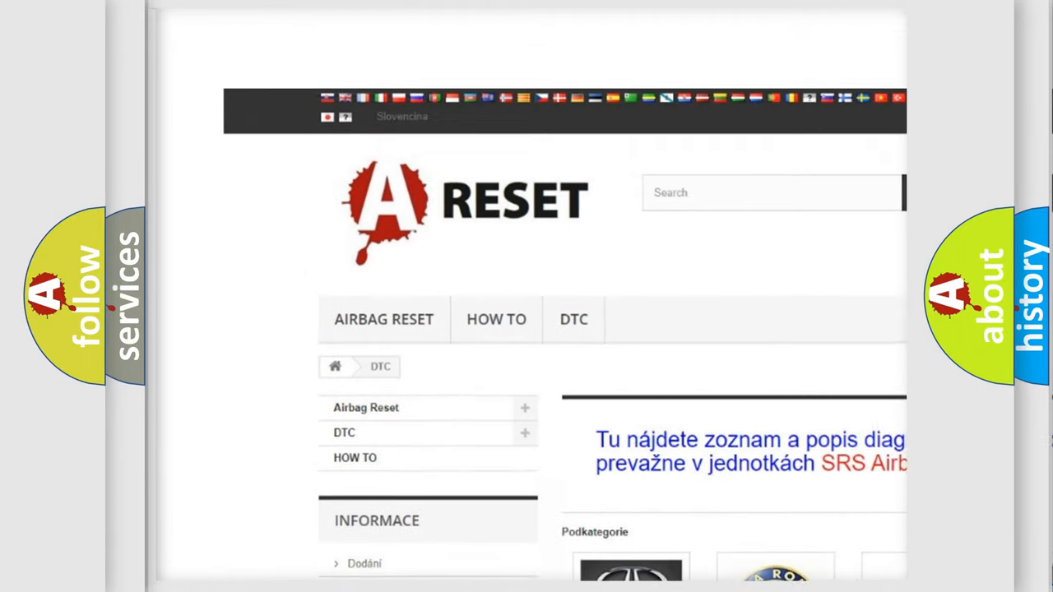
Open the CADILLACK DTC tile and scroll through its fault code grid, from B0002 onward.
scroll(down, 3)
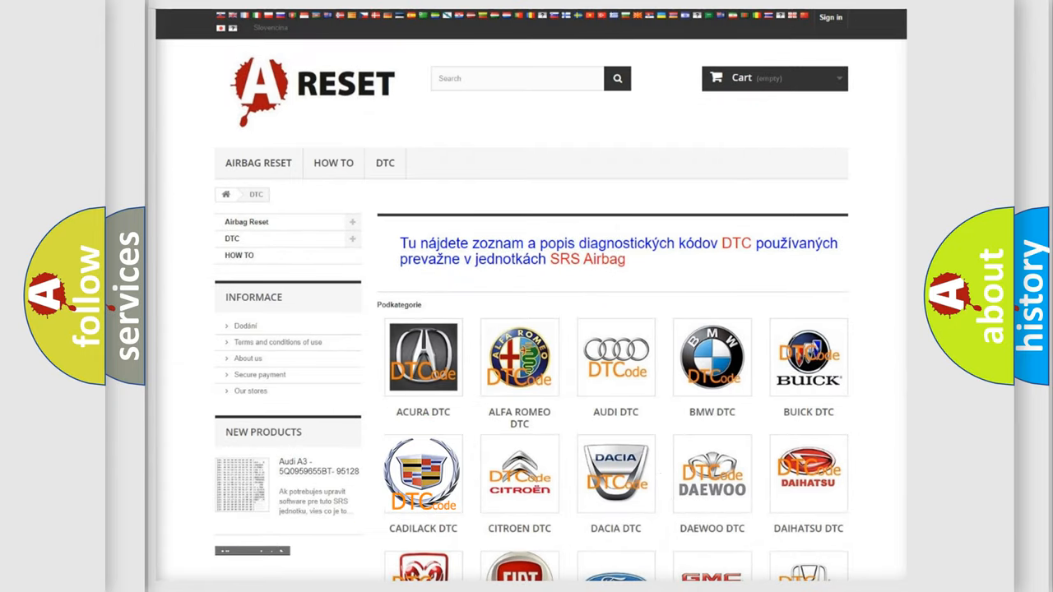
click(422, 471)
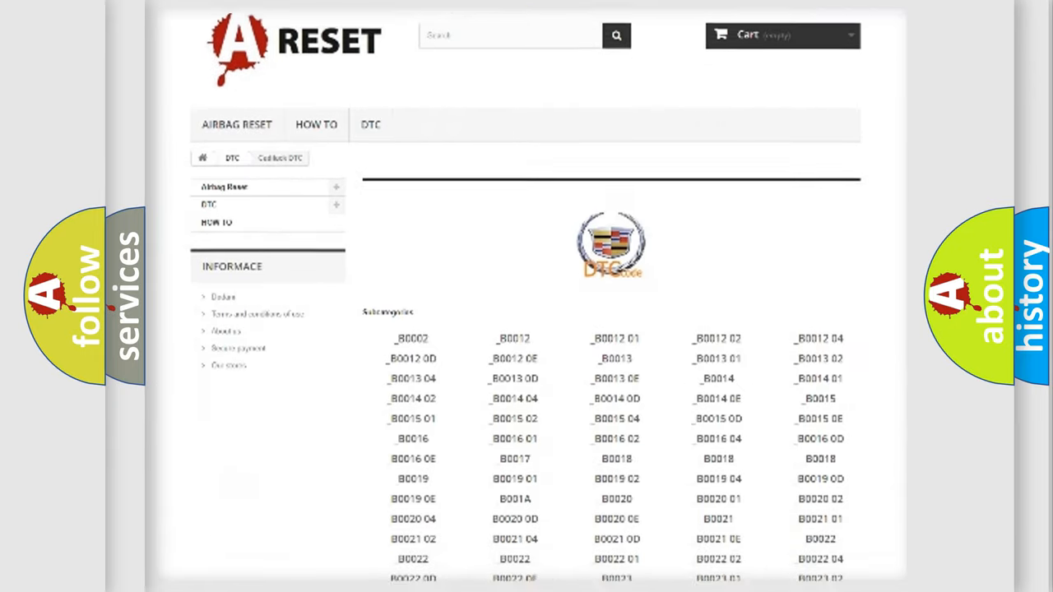
scroll(down, 3)
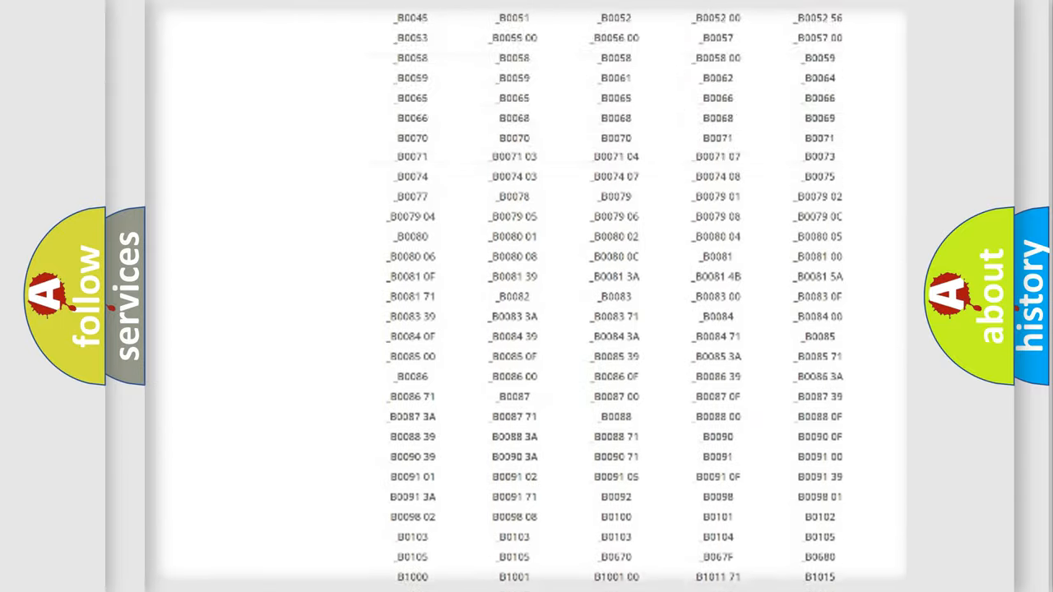
scroll(up, 3)
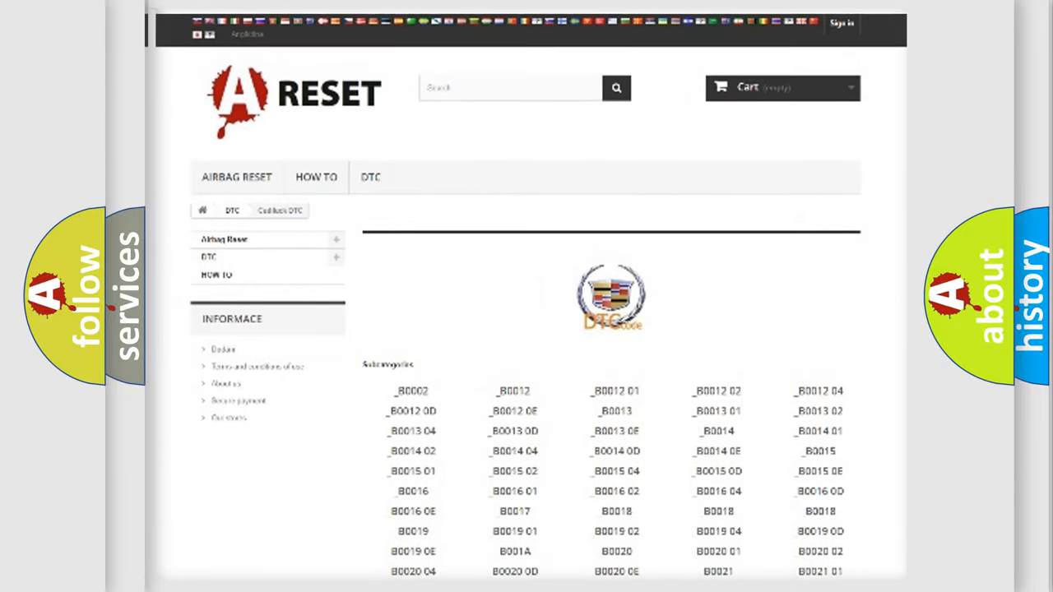